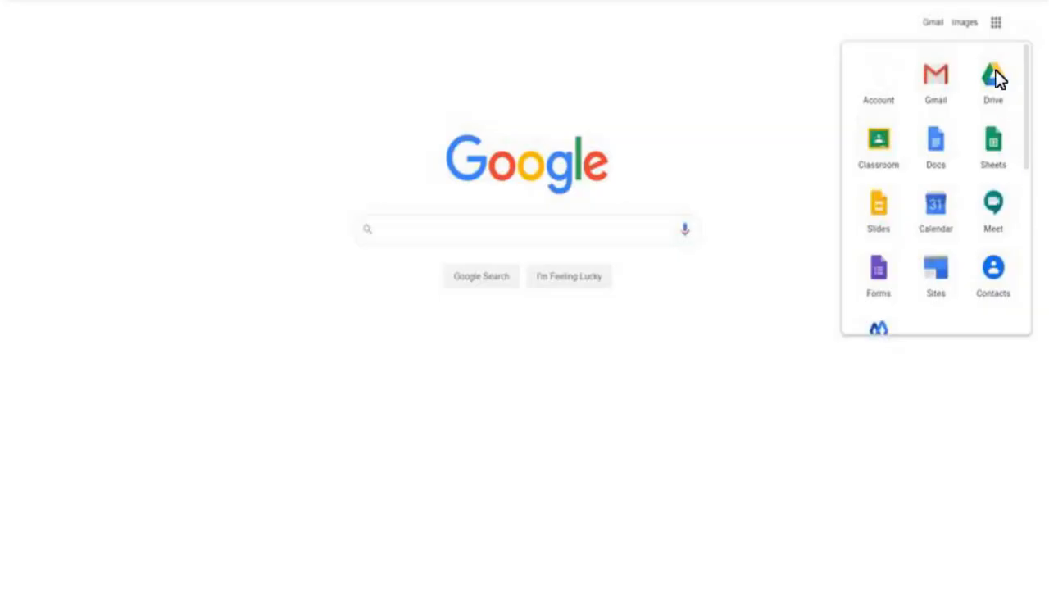
# From Google Drive's New menu, create a blank Google Form
pyautogui.click(993, 75)
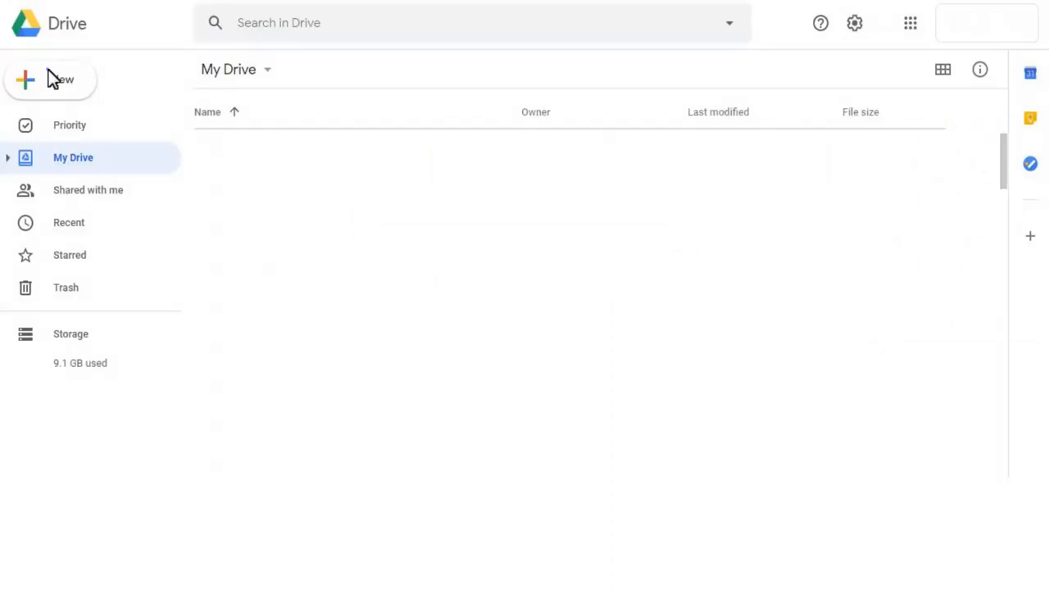
pyautogui.click(49, 79)
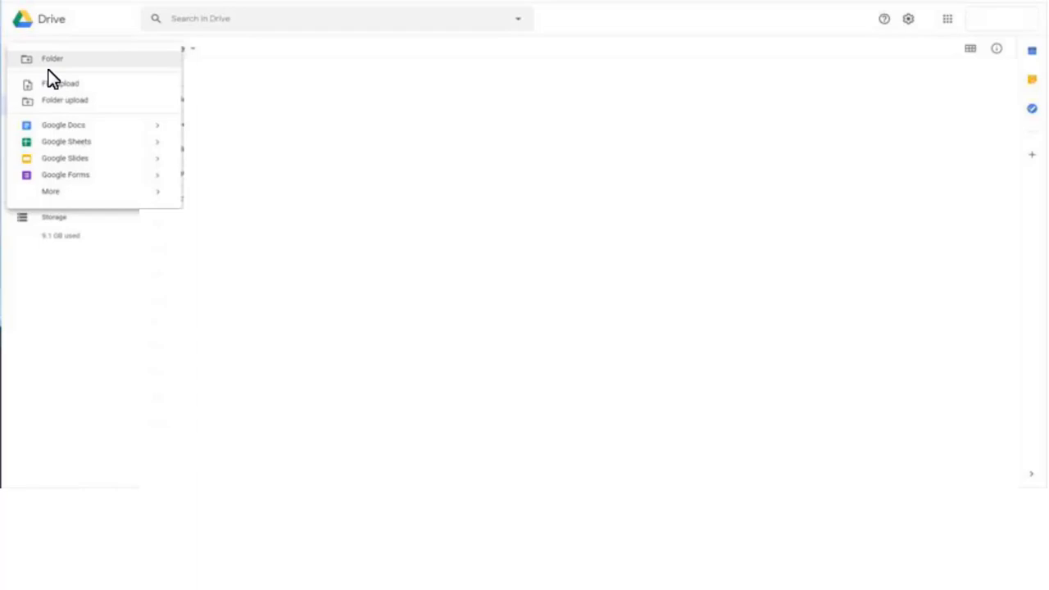
pyautogui.click(66, 174)
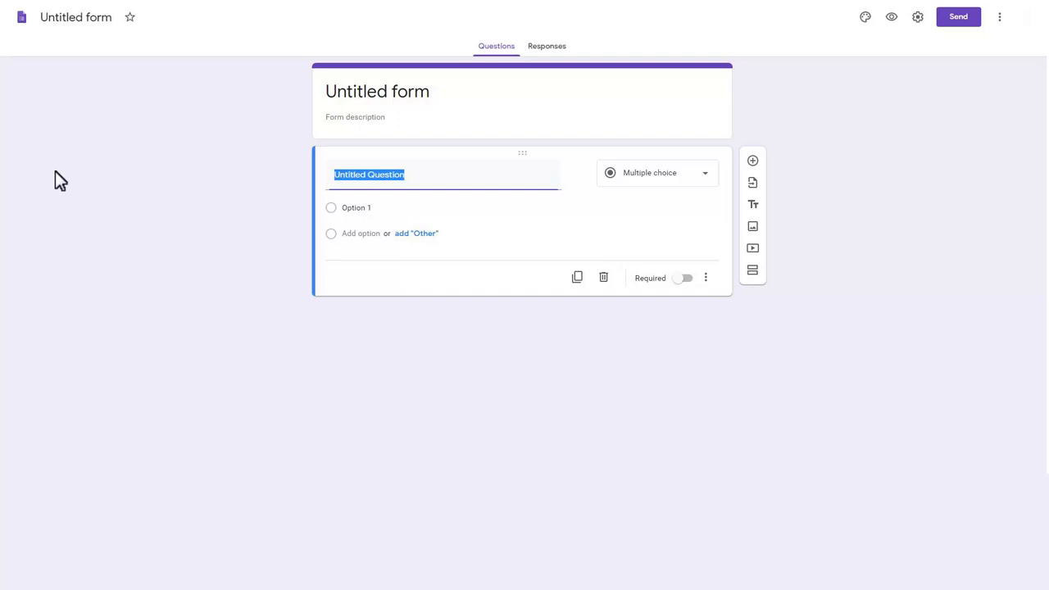
pyautogui.moveTo(472, 105)
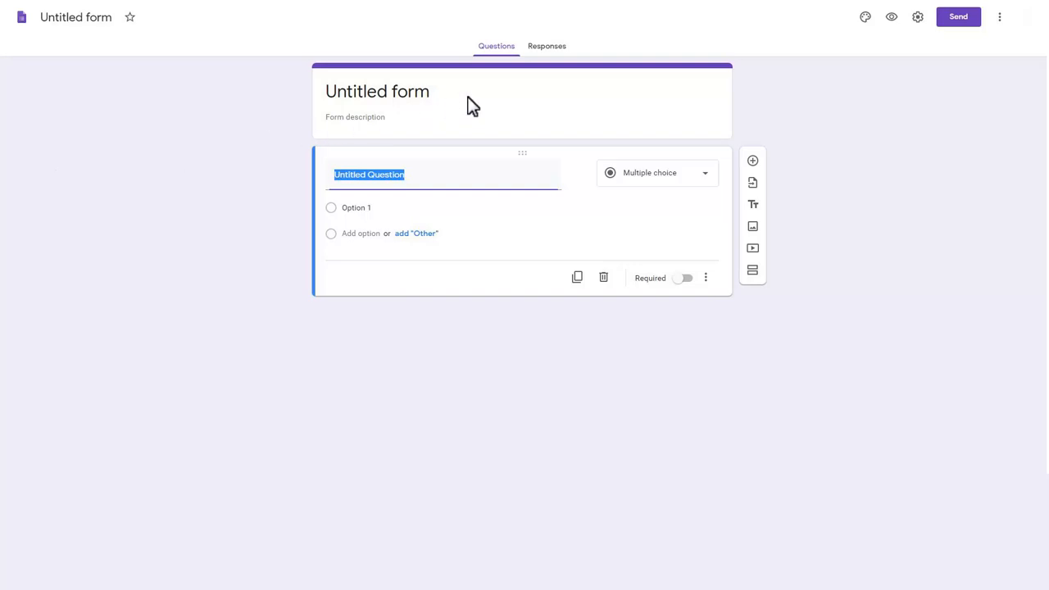
# Enable Make this a quiz in Settings, then title it 'How to Setup Google meet Quiz' with a required full-name question
pyautogui.click(918, 16)
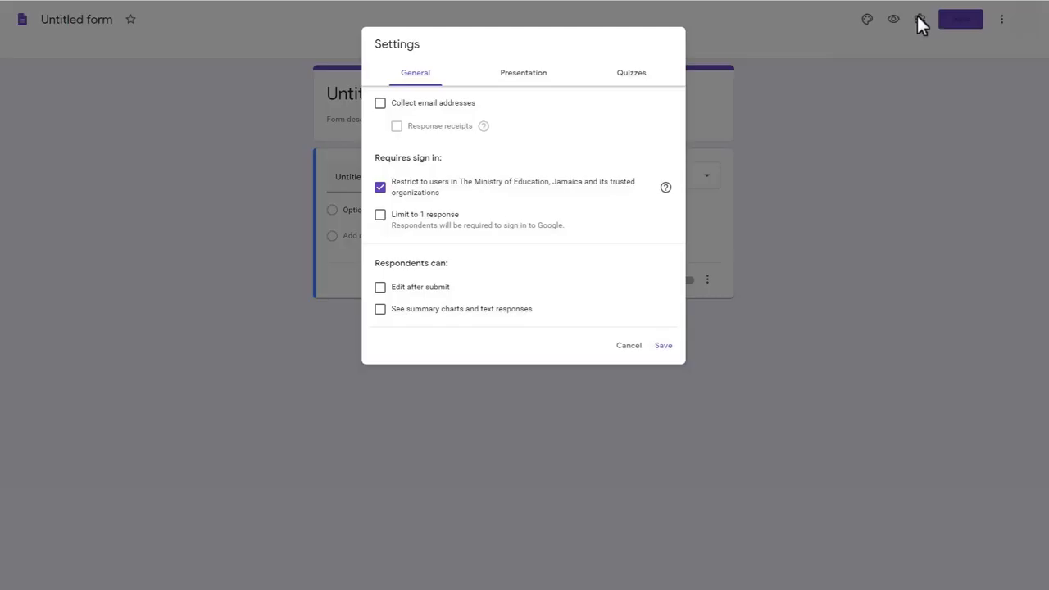
pyautogui.moveTo(711, 65)
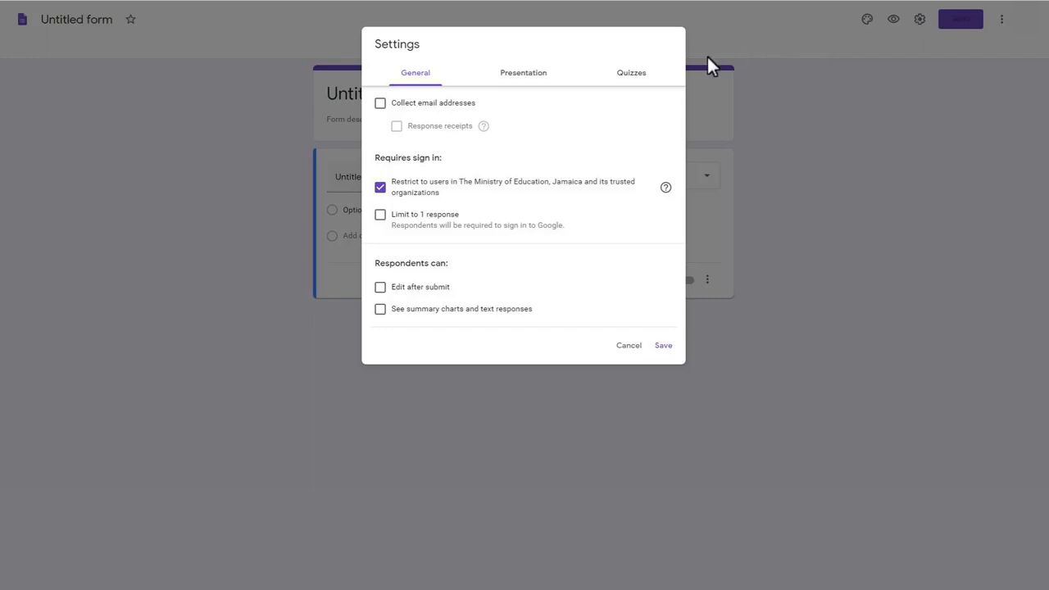
pyautogui.click(631, 72)
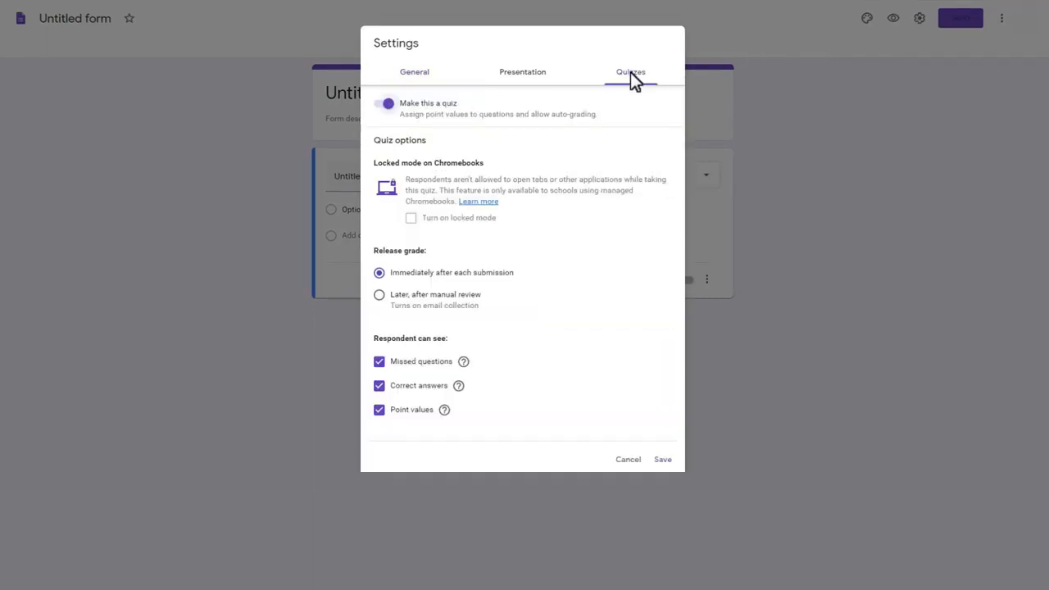
pyautogui.moveTo(561, 89)
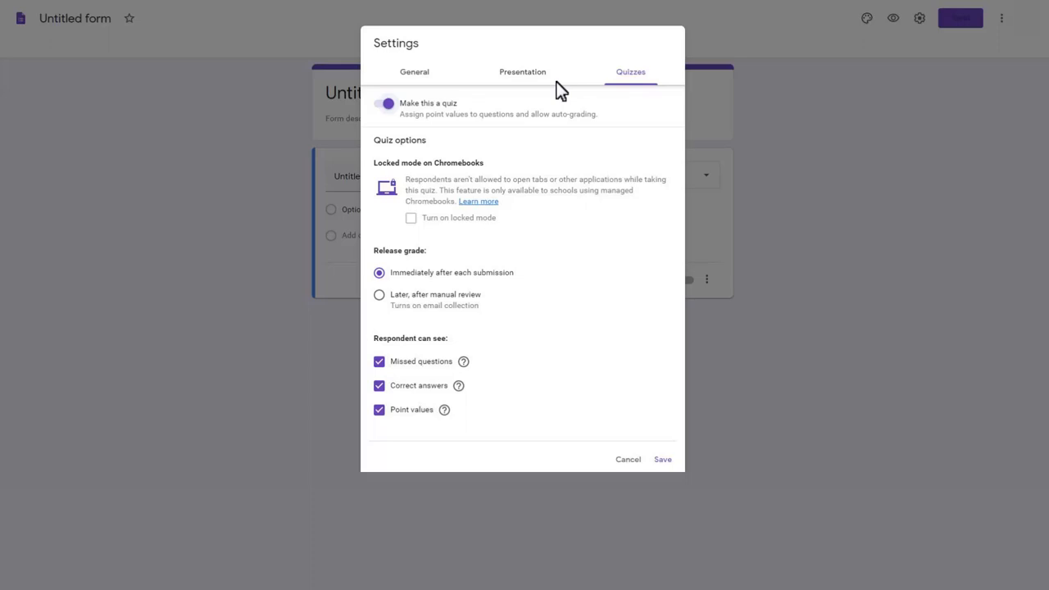
pyautogui.moveTo(573, 346)
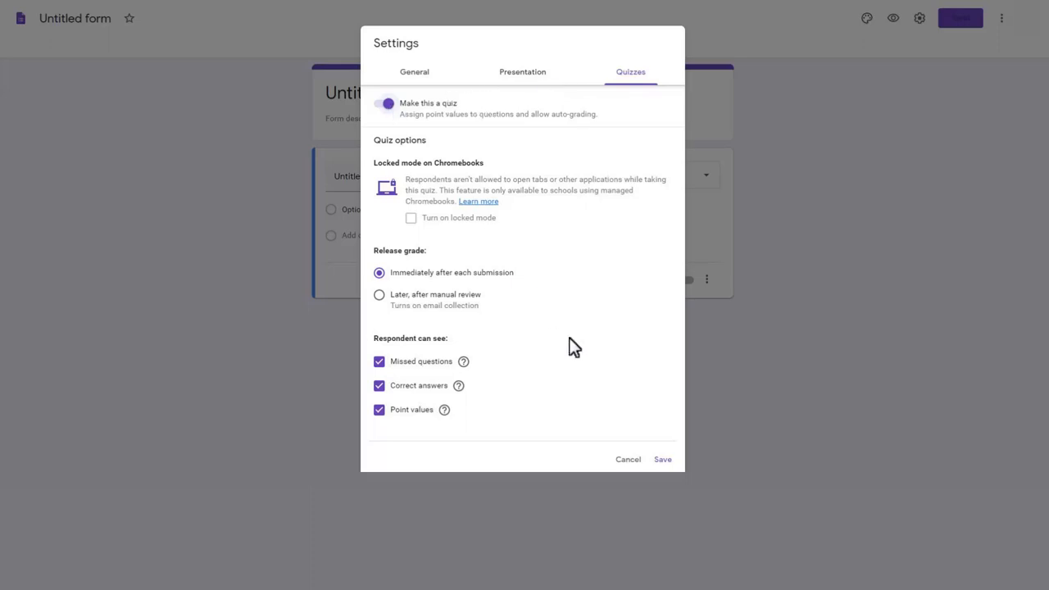
pyautogui.moveTo(662, 459)
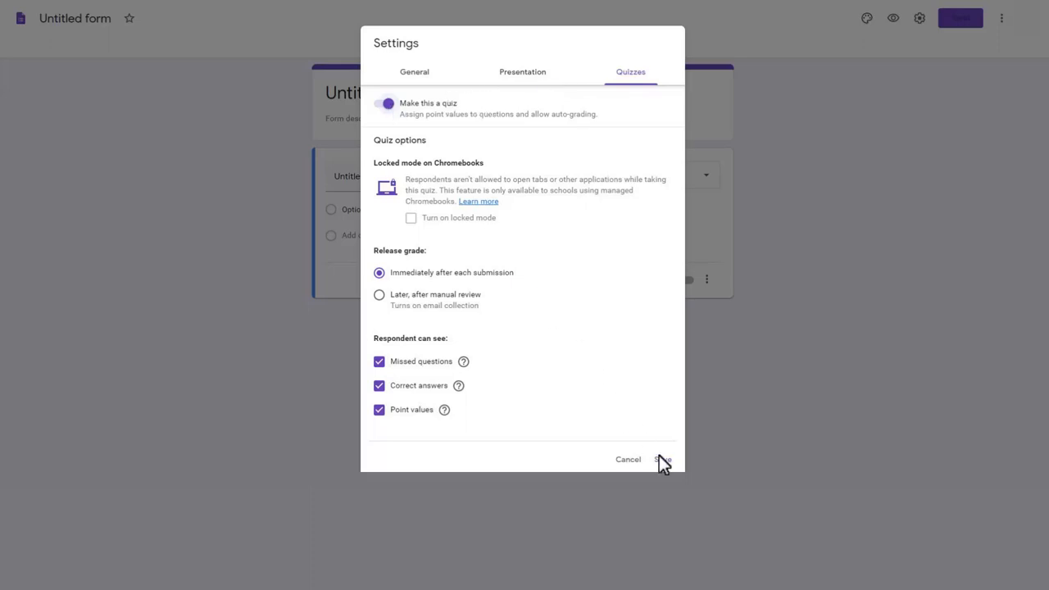
pyautogui.click(663, 459)
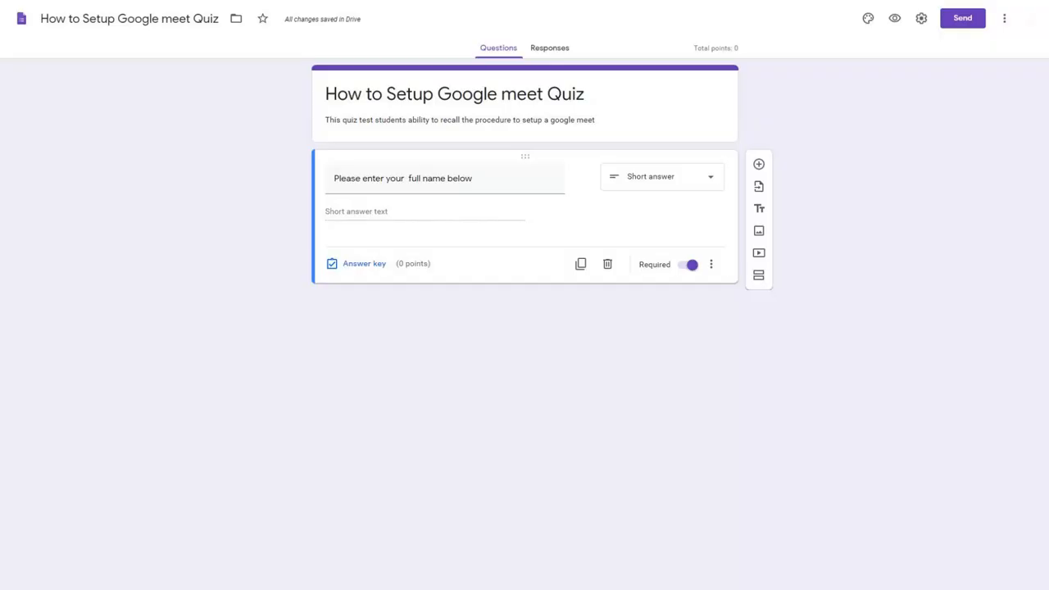
pyautogui.click(758, 252)
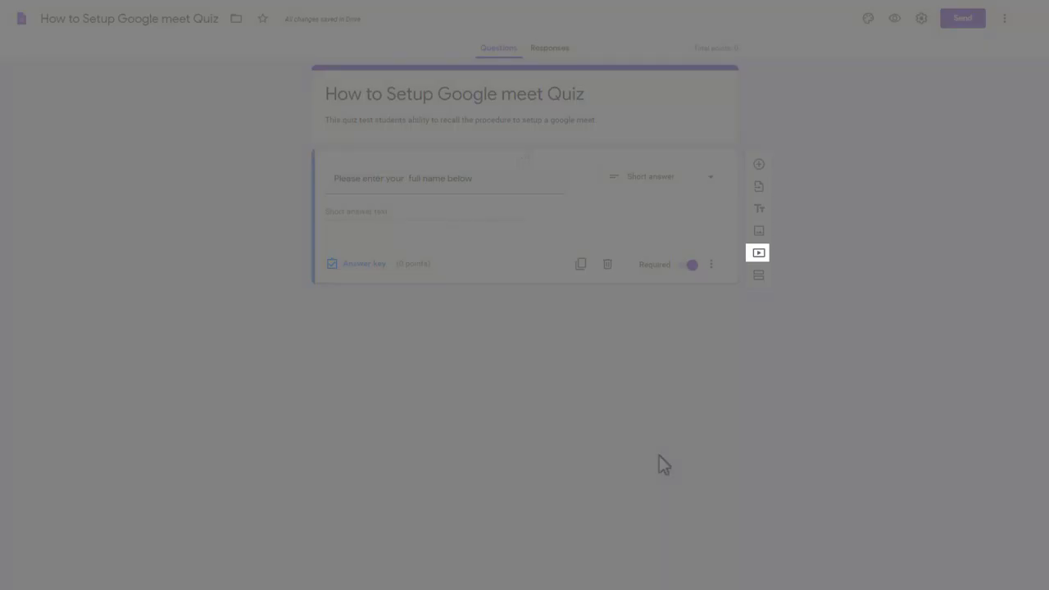
# Insert the YouTube video on starting a Google Meet via its URL, then start the multiple-choice question
pyautogui.click(758, 252)
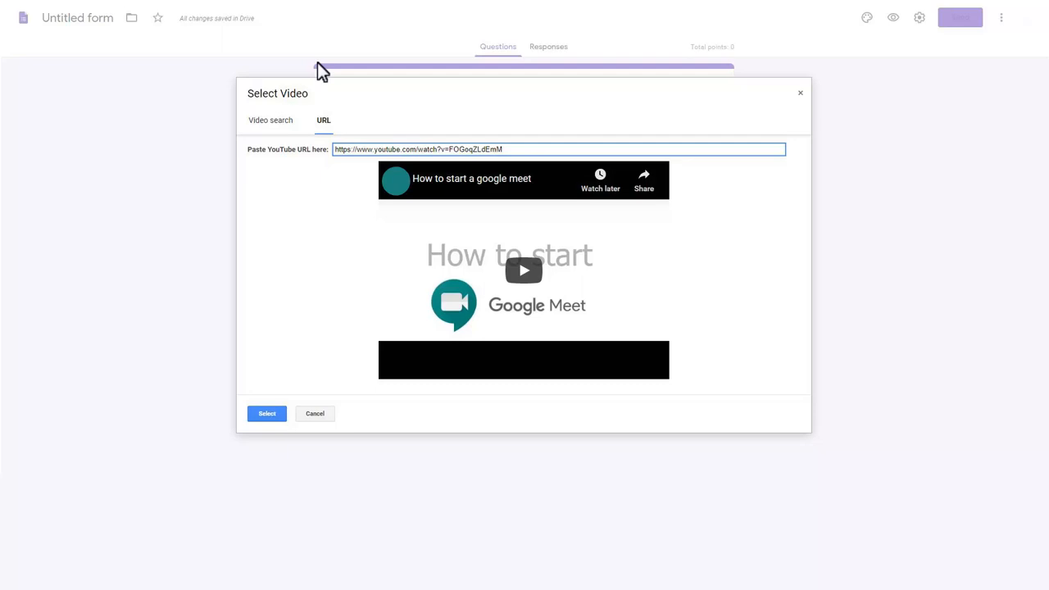
pyautogui.click(266, 413)
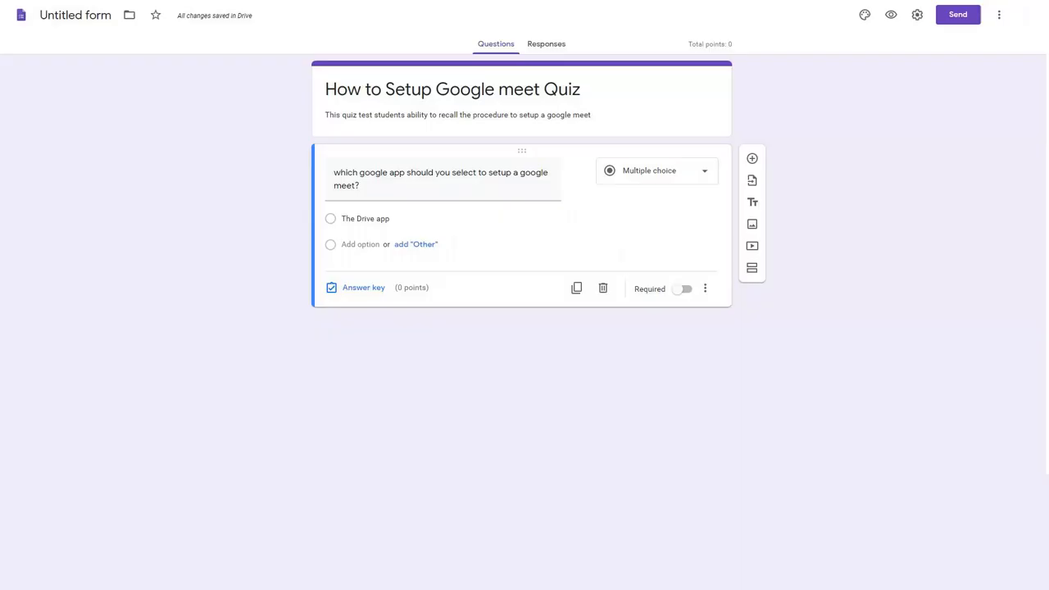
# Add the Google Classroom and Calendar app options, require the question, and mark 'The calendar app' correct
pyautogui.click(439, 179)
pyautogui.write('The google classroom app')
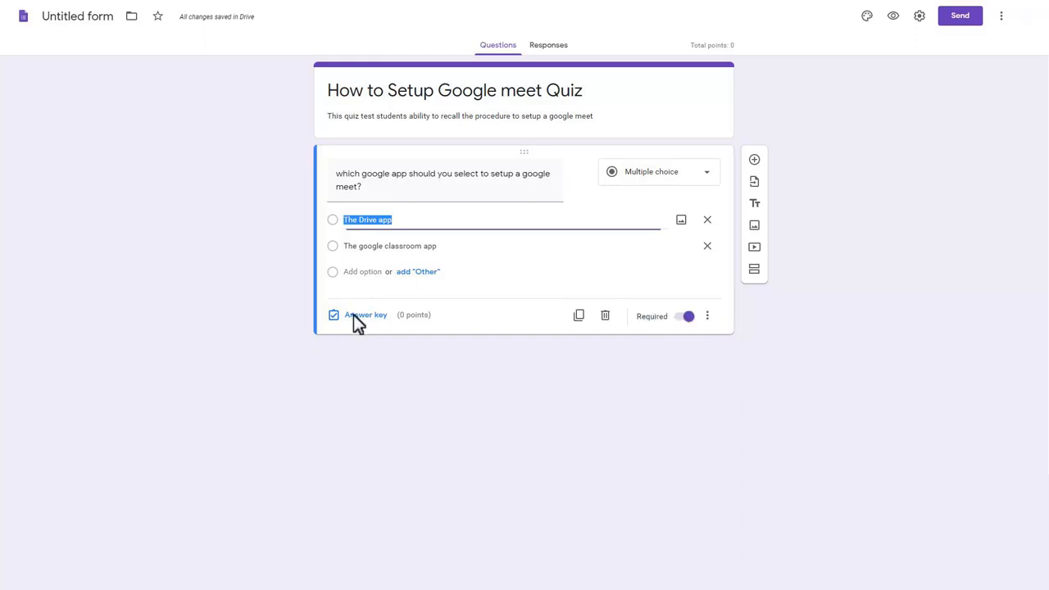
pyautogui.click(365, 315)
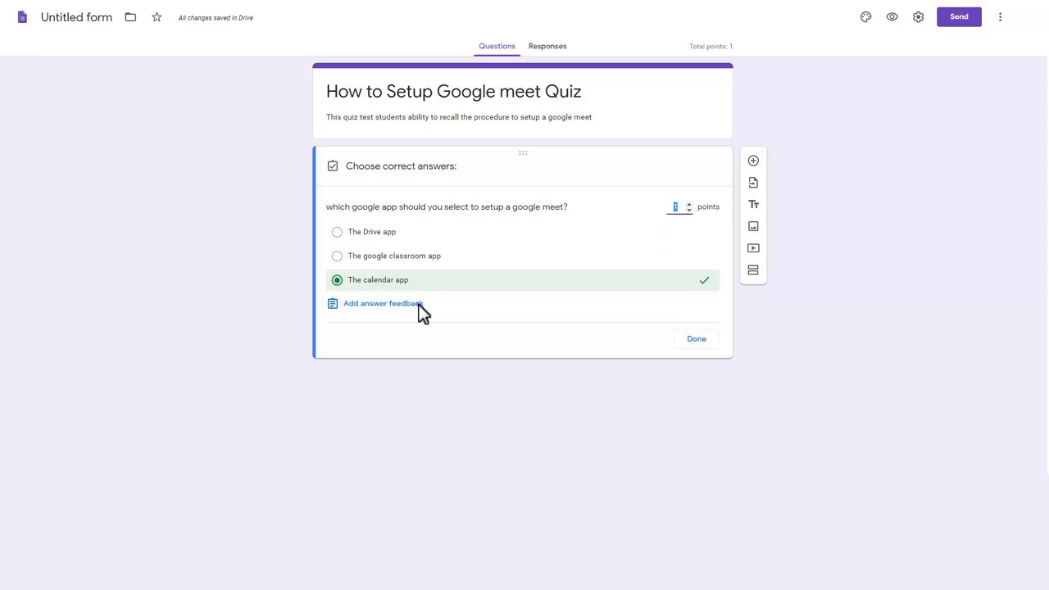
# Set feedback: a retry message with the video for wrong answers and 'Excellent you are correct!!!' for right ones
pyautogui.click(384, 303)
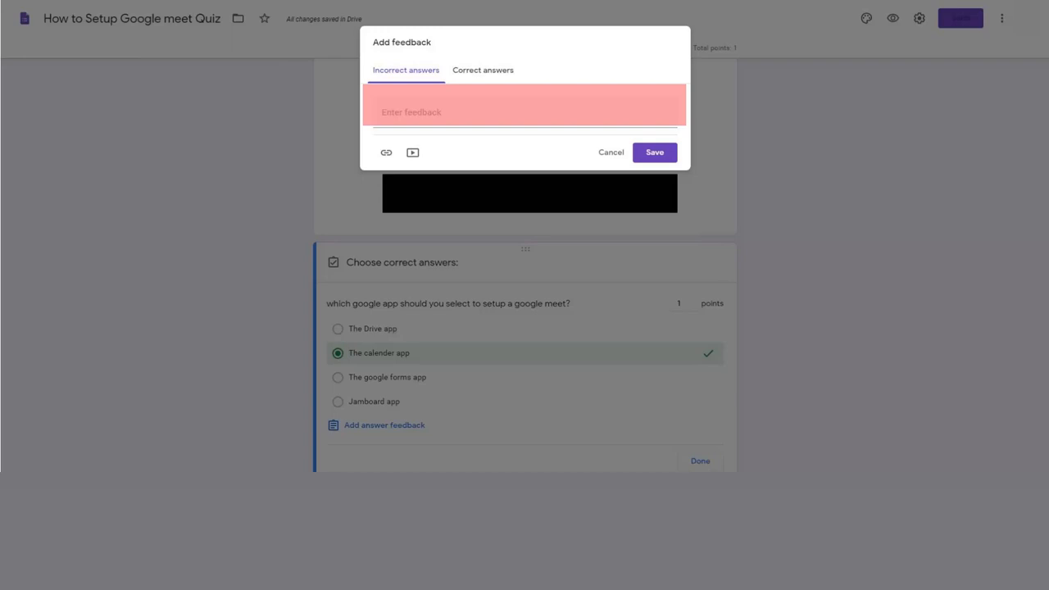
pyautogui.click(524, 111)
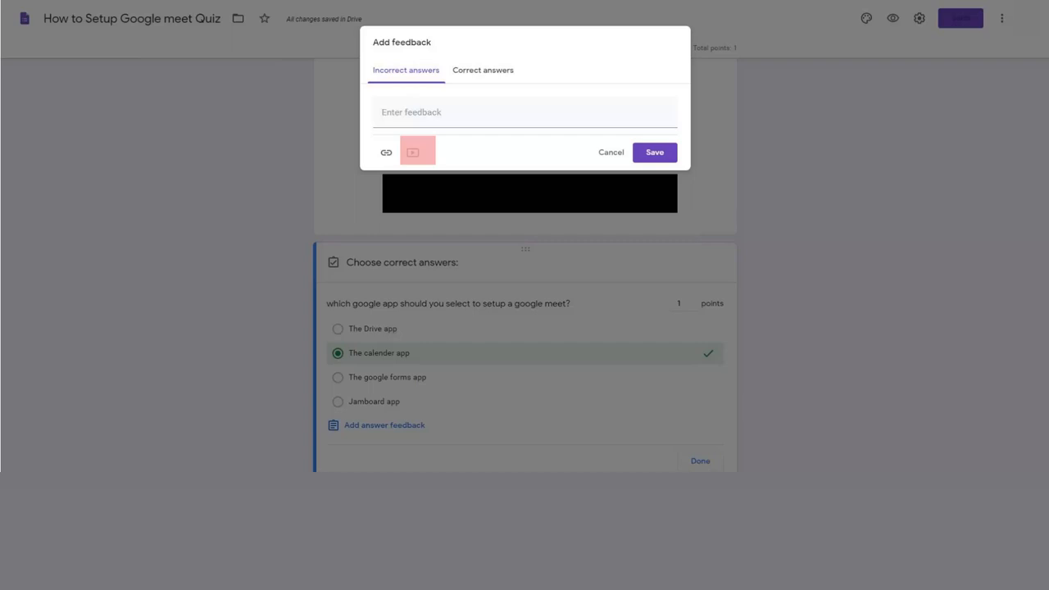
pyautogui.moveTo(413, 153)
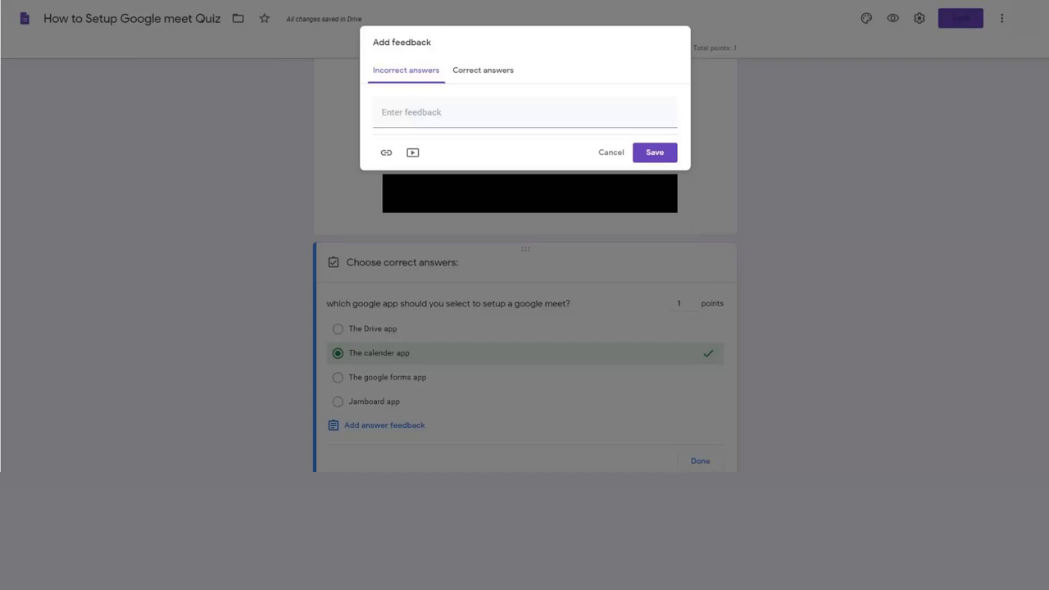
pyautogui.click(413, 153)
pyautogui.write('Excellent you are correct!!!')
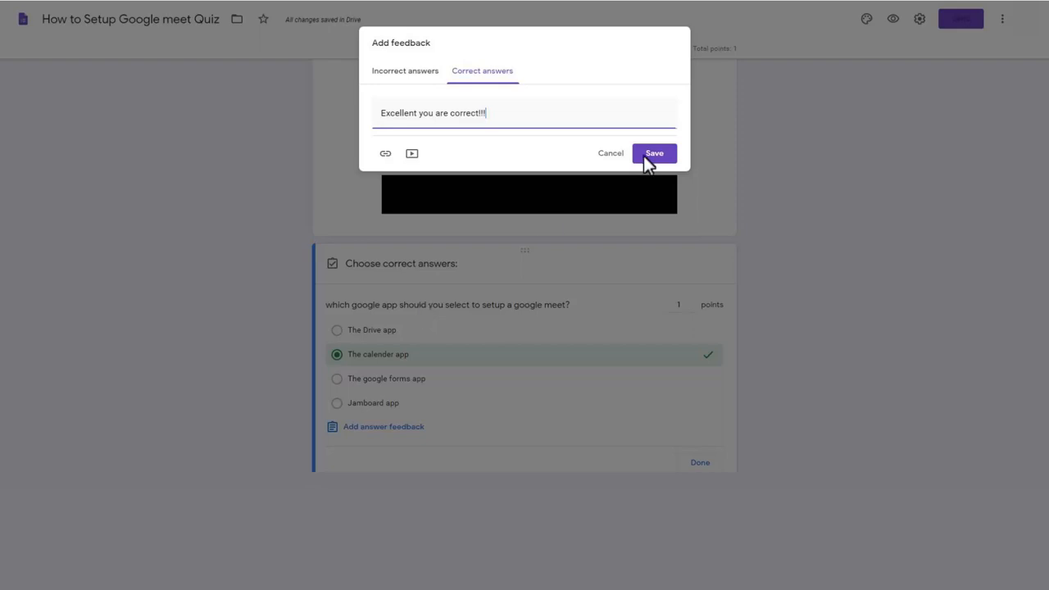
pyautogui.click(654, 154)
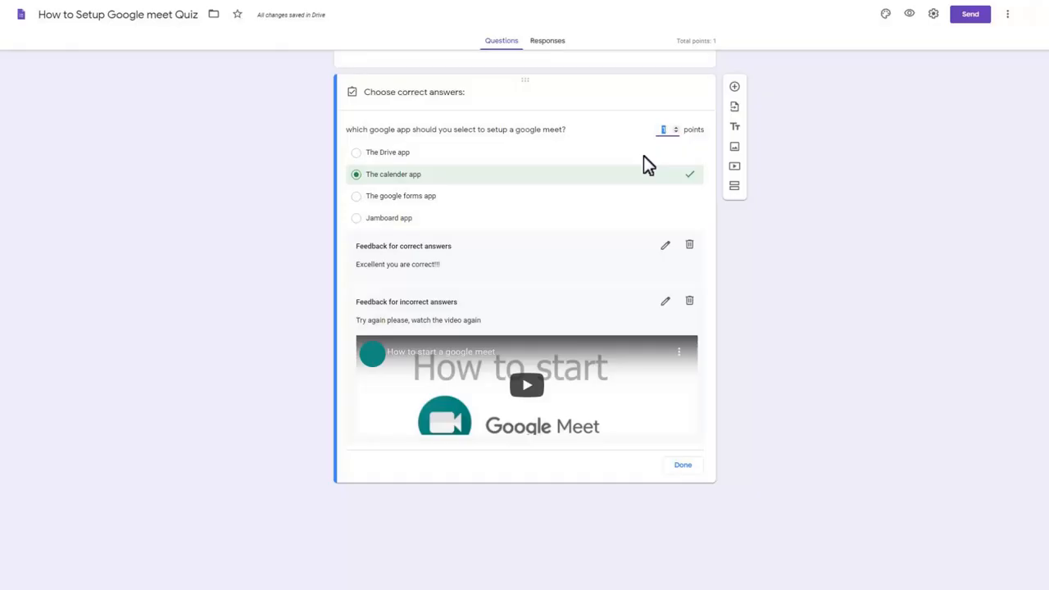
# Copy the quiz's shareable link from the Send dialog
pyautogui.click(970, 13)
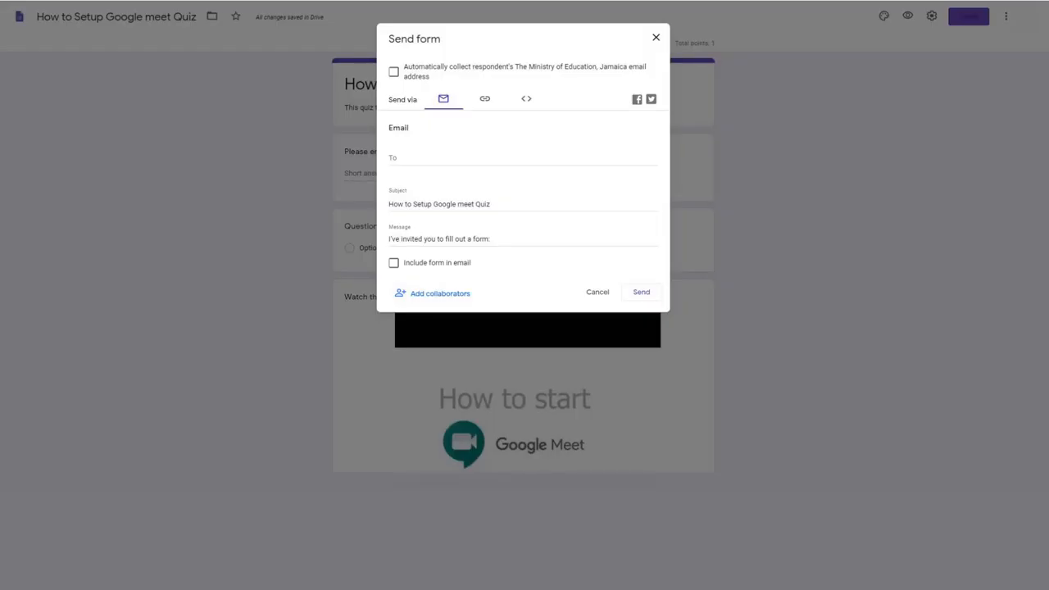
pyautogui.click(443, 98)
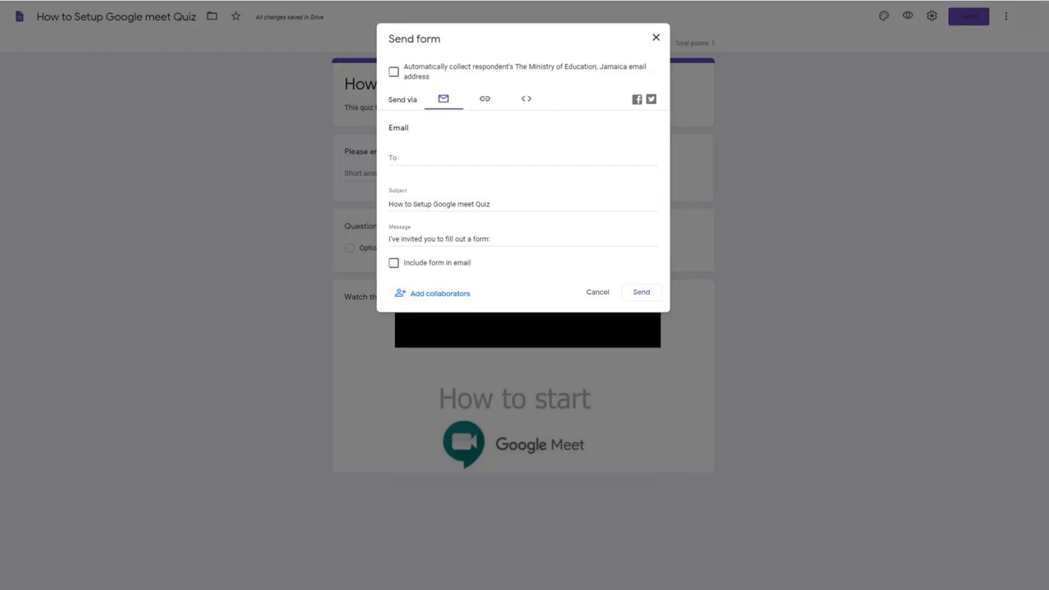
pyautogui.click(485, 98)
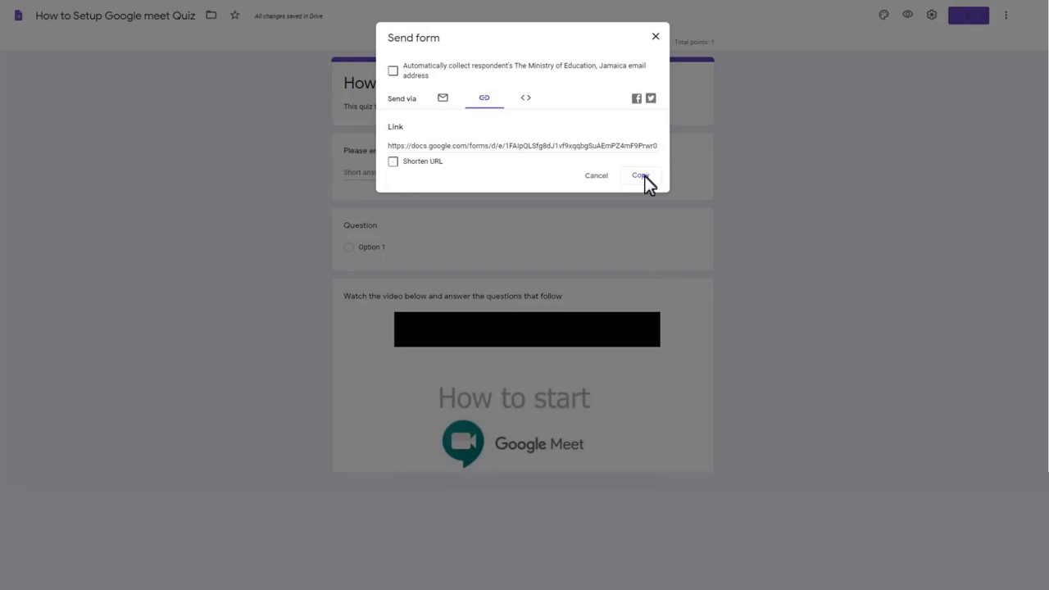
pyautogui.click(641, 176)
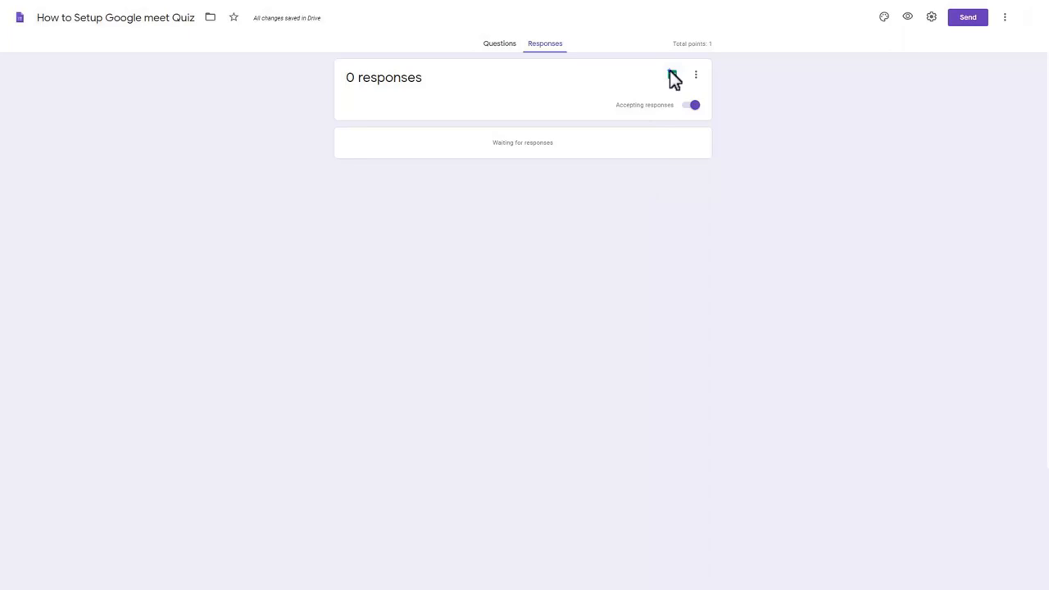
# Link the responses to a newly created Google Sheets spreadsheet
pyautogui.click(672, 75)
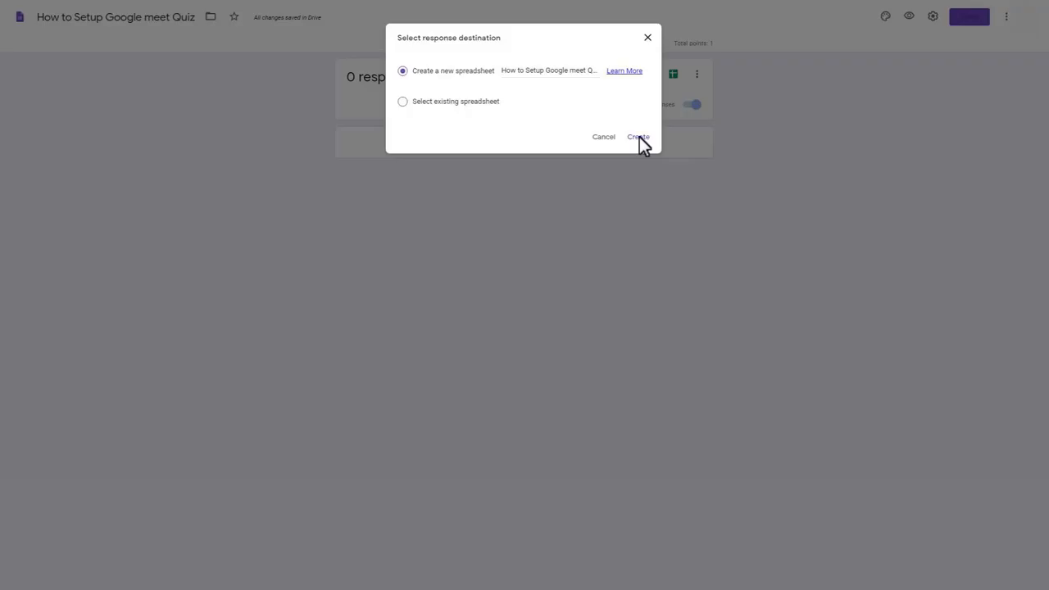
pyautogui.click(638, 138)
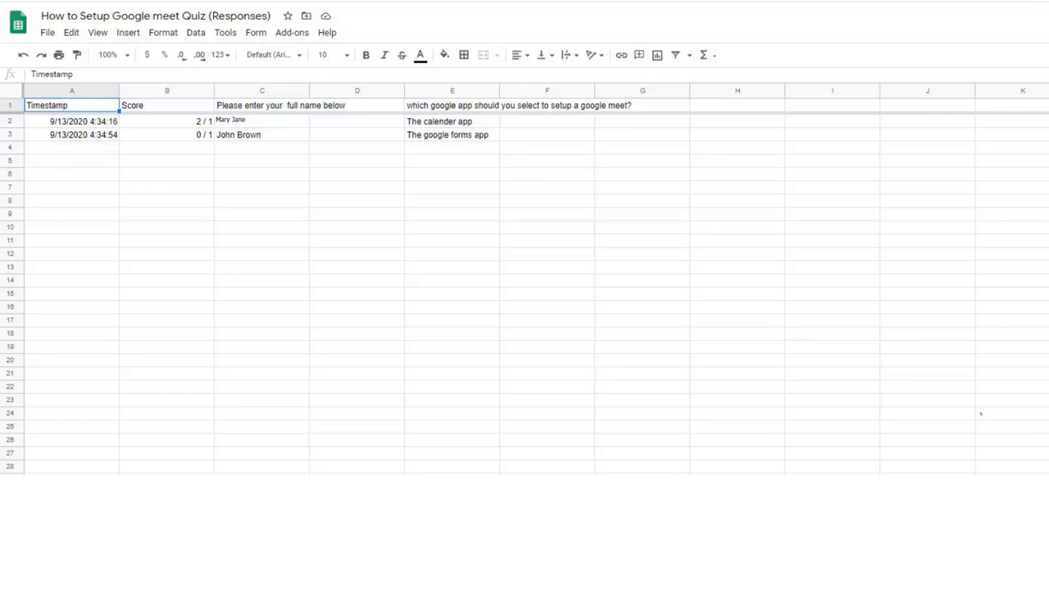